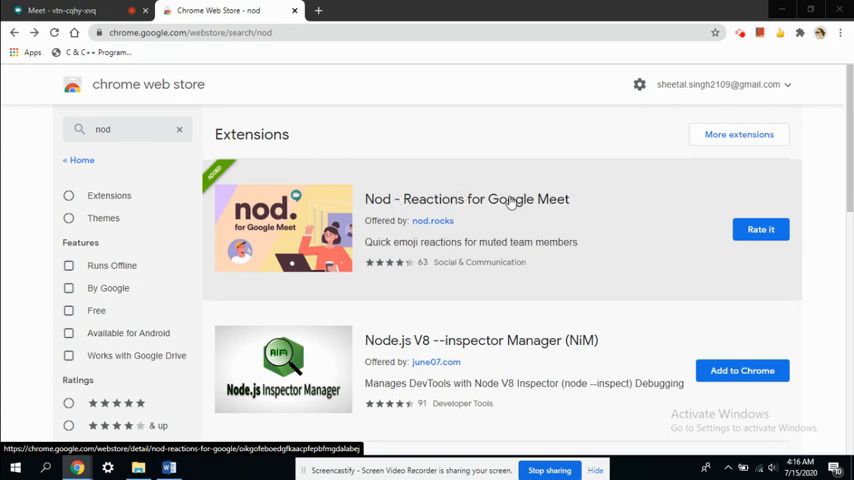
{"action": "mouse_move", "coordinate": [462, 212]}
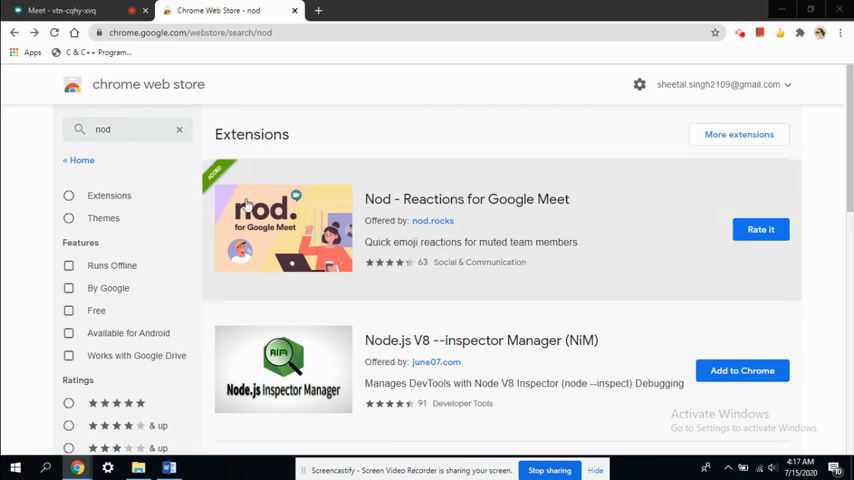
{"action": "mouse_move", "coordinate": [248, 210]}
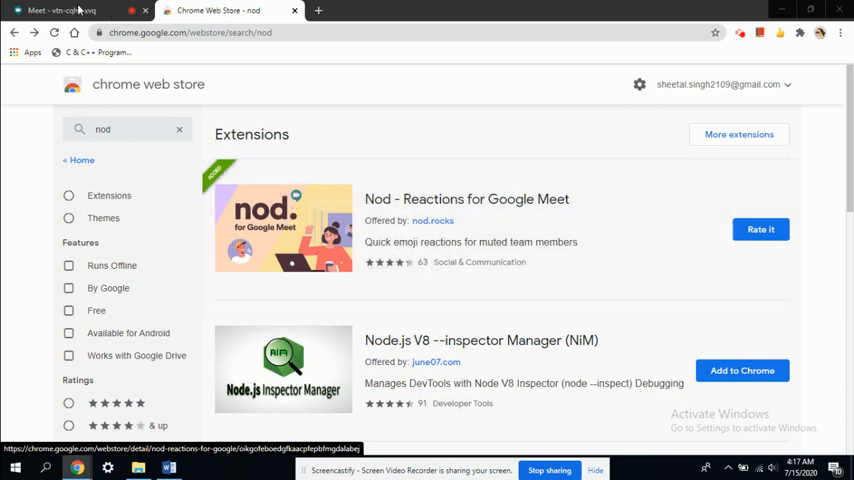
Return to the Meet call and expand the Nod bar to show every reaction emoji.
{"action": "left_click", "coordinate": [60, 10]}
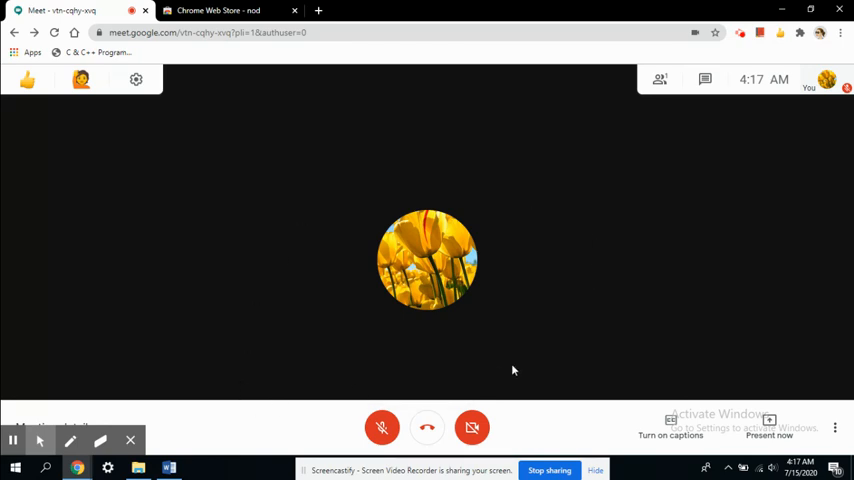
{"action": "left_click", "coordinate": [28, 80]}
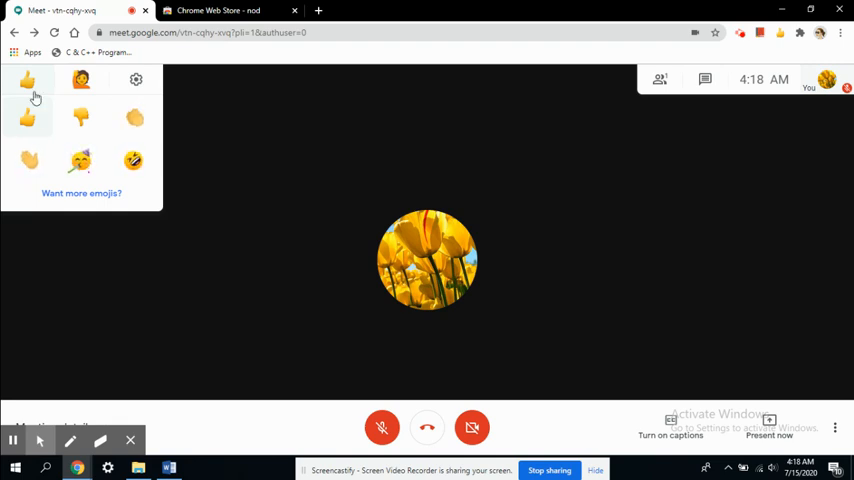
Collapse the emoji choices and send a raised-hand reaction to the call.
{"action": "left_click", "coordinate": [80, 80]}
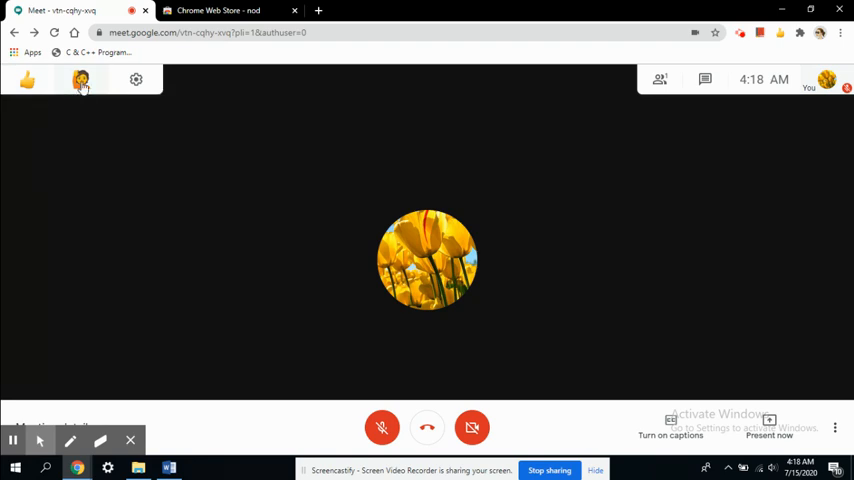
{"action": "left_click", "coordinate": [80, 80]}
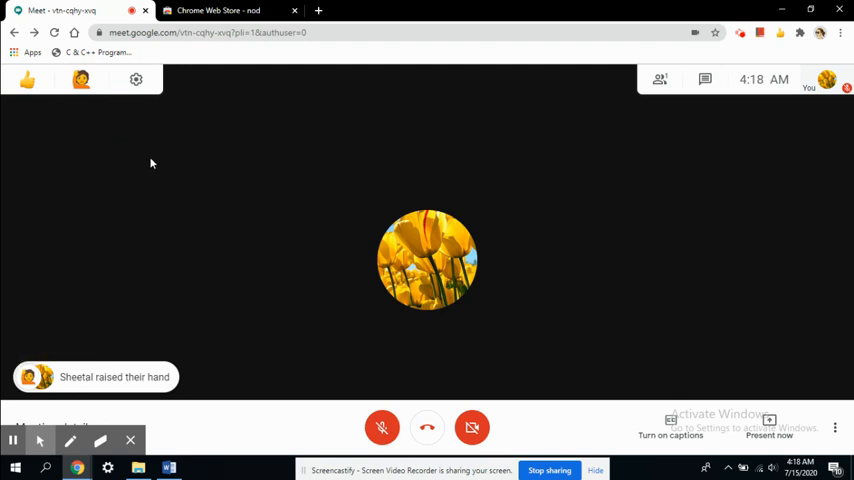
Briefly expand the emoji choices, then send a second reaction that stacks above the raised-hand notice.
{"action": "left_click", "coordinate": [28, 80]}
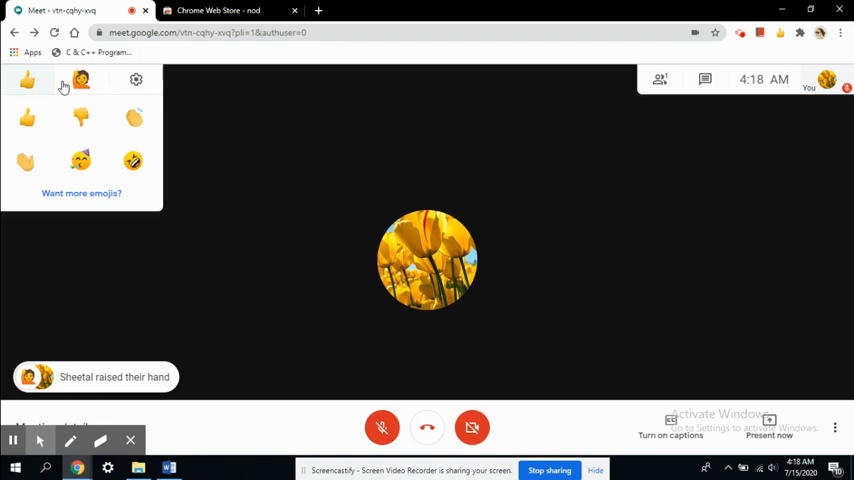
{"action": "left_click", "coordinate": [80, 80]}
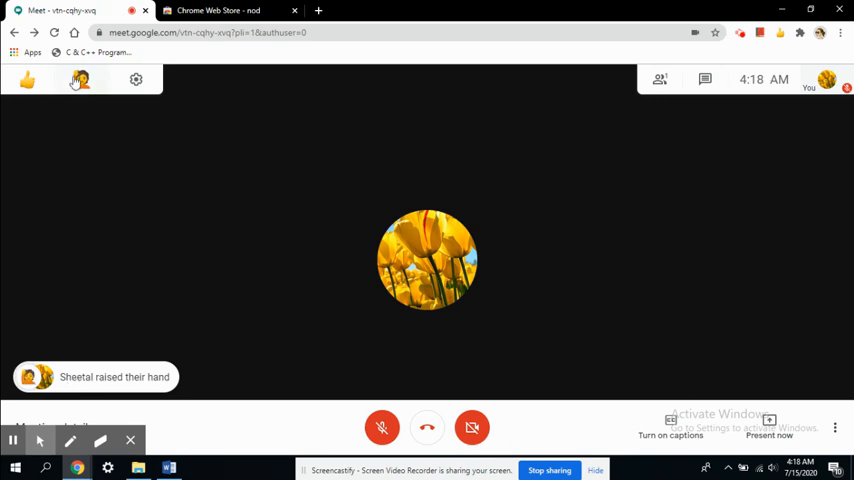
{"action": "left_click", "coordinate": [28, 80]}
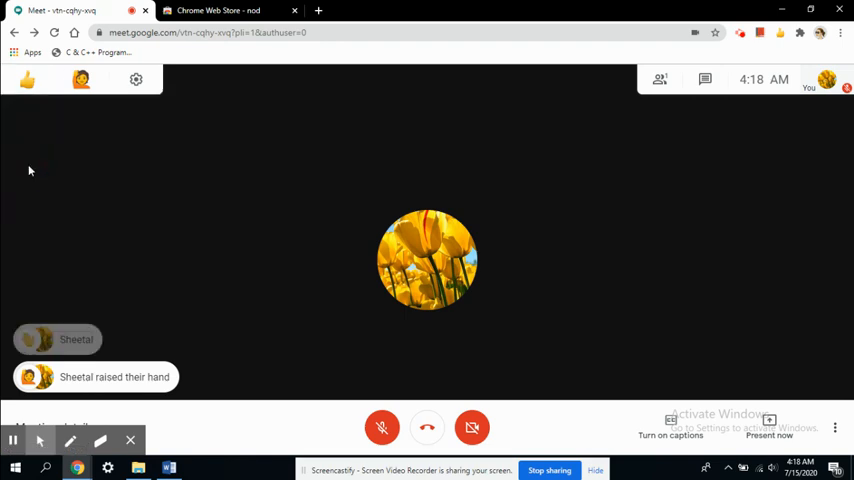
Click in the call window and let the extra reaction notice fade, leaving the mic-off hint.
{"action": "left_click", "coordinate": [28, 80]}
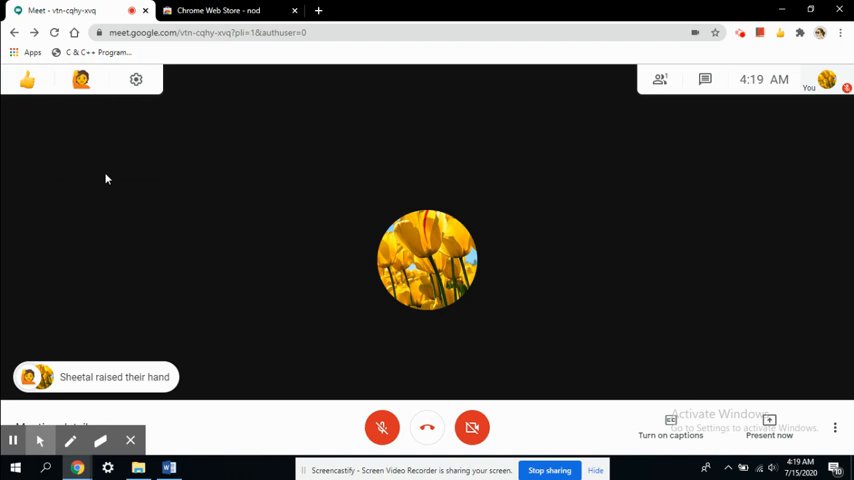
{"action": "mouse_move", "coordinate": [208, 160]}
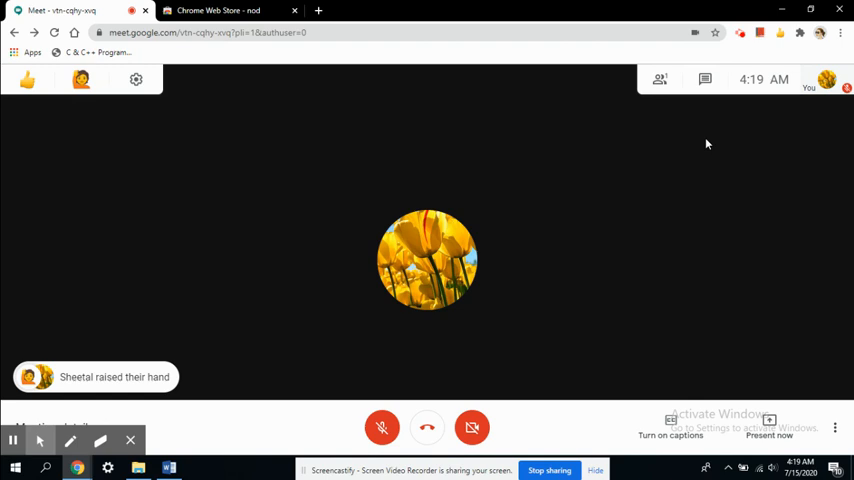
{"action": "mouse_move", "coordinate": [312, 180]}
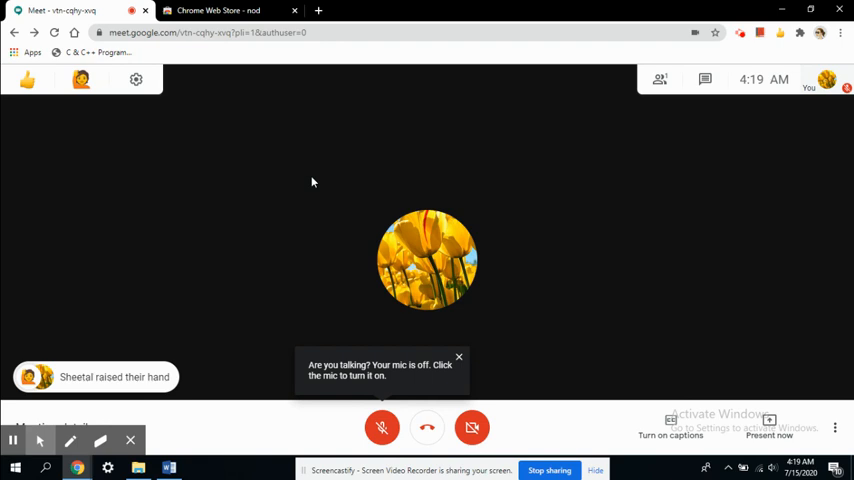
Dismiss the "Are you talking? Your mic is off" tooltip, leaving only the raised-hand notice.
{"action": "left_click", "coordinate": [460, 356]}
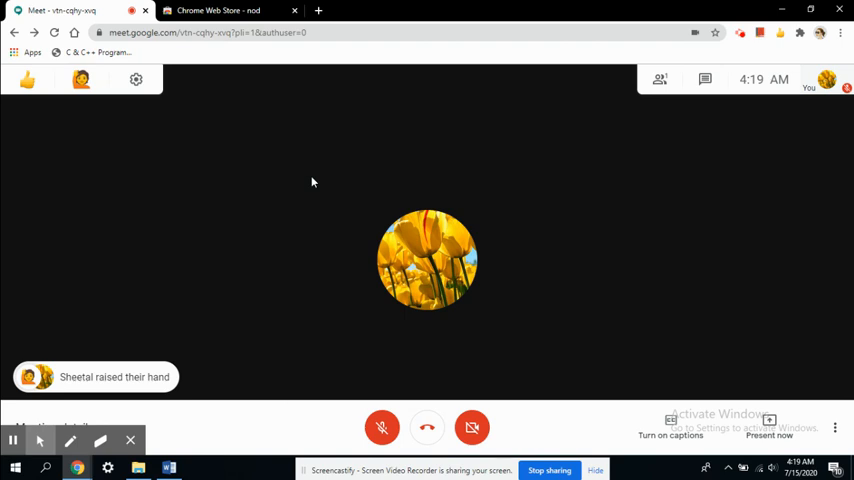